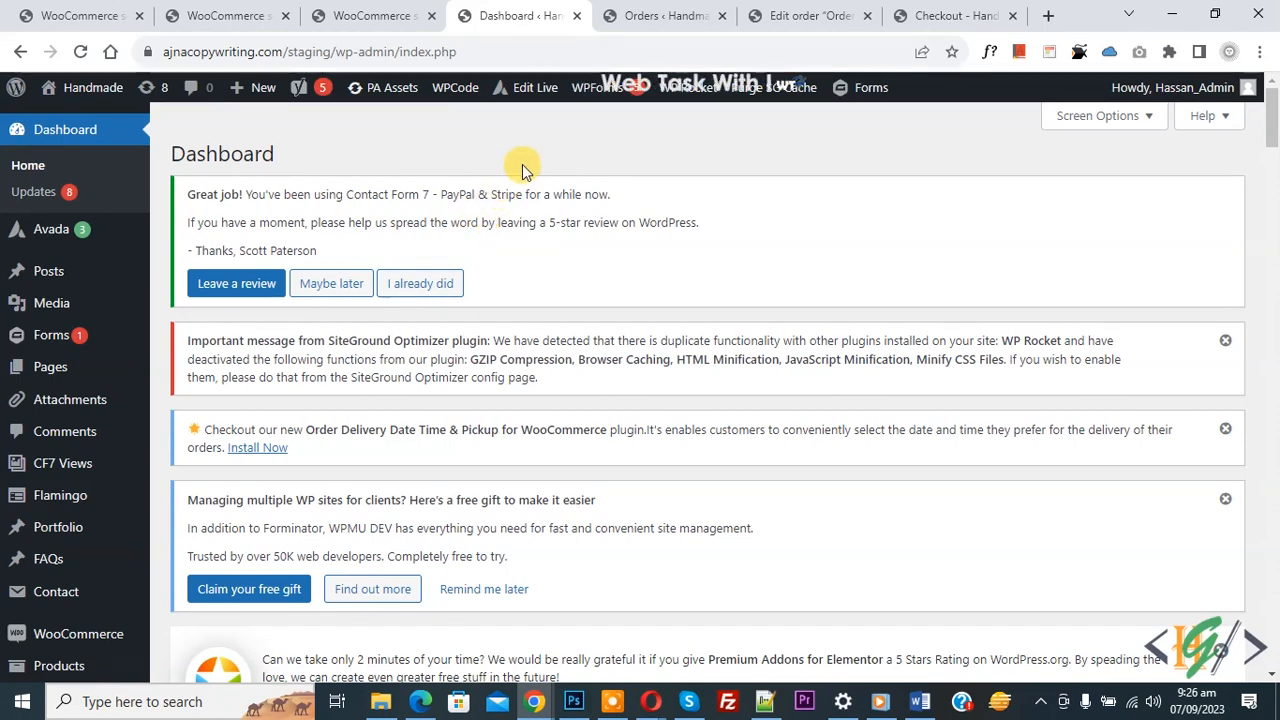
mouse_move(590, 180)
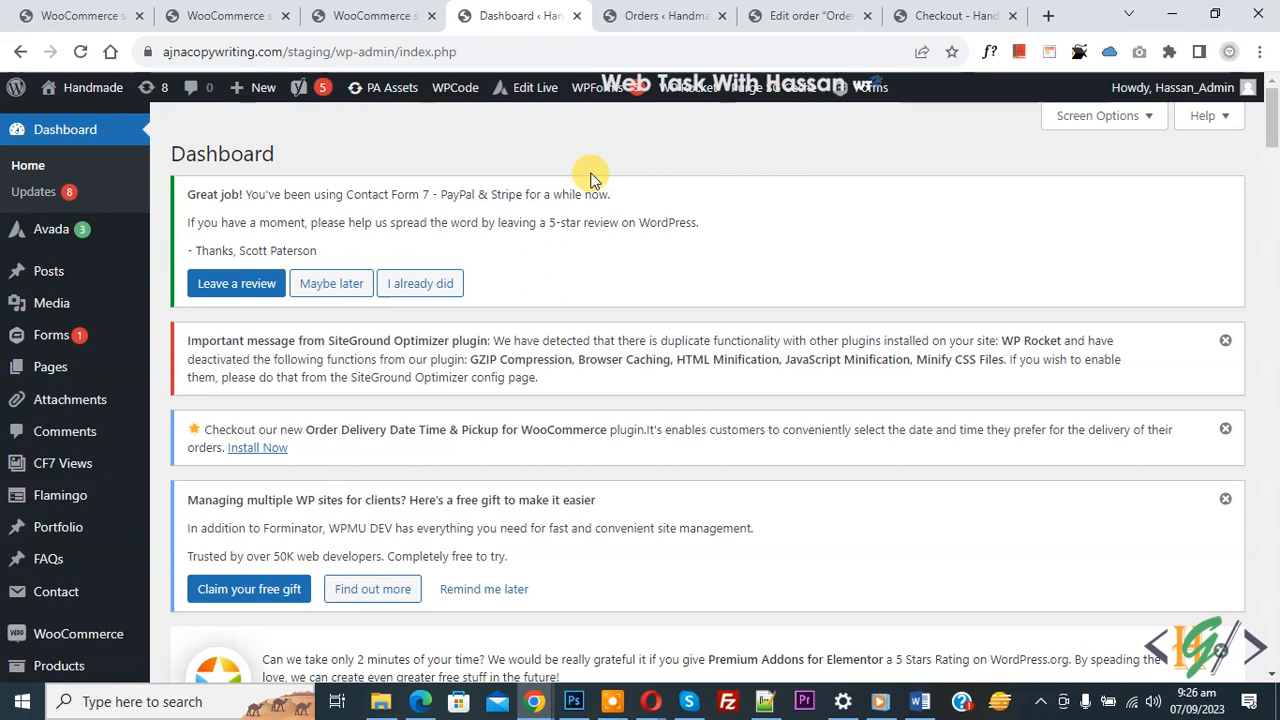
mouse_move(620, 192)
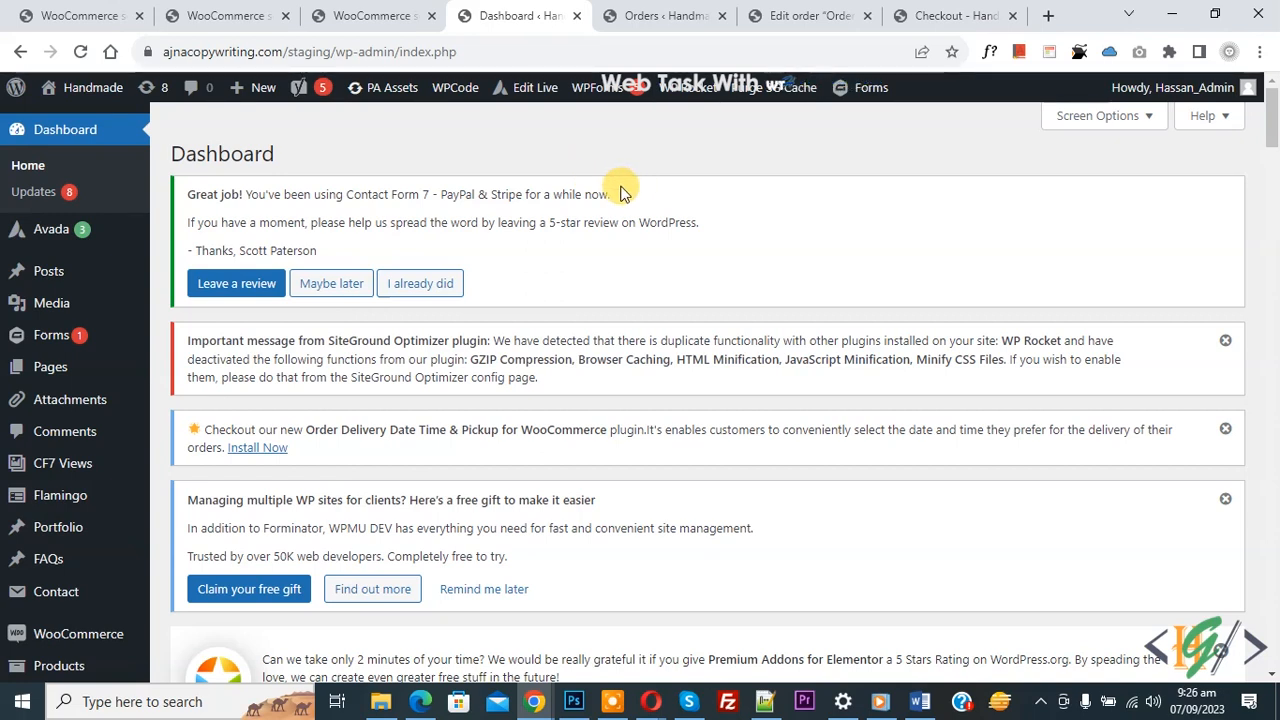
mouse_move(576, 222)
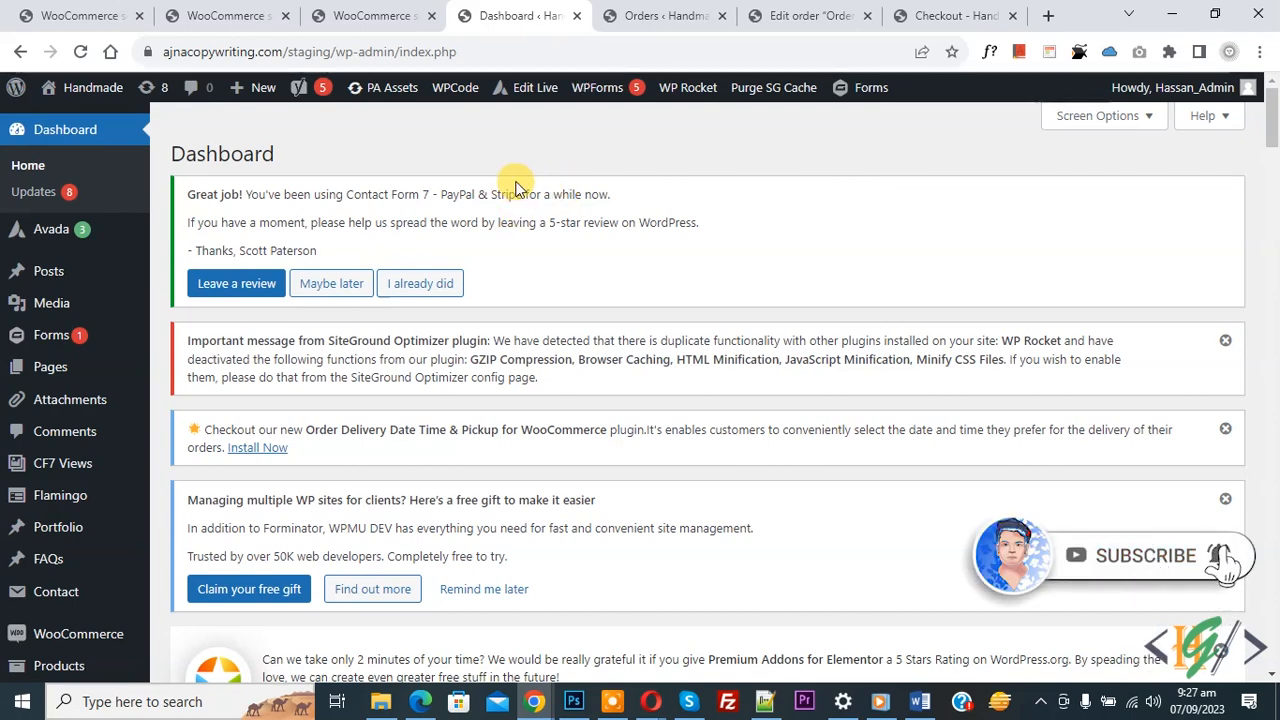
mouse_move(490, 188)
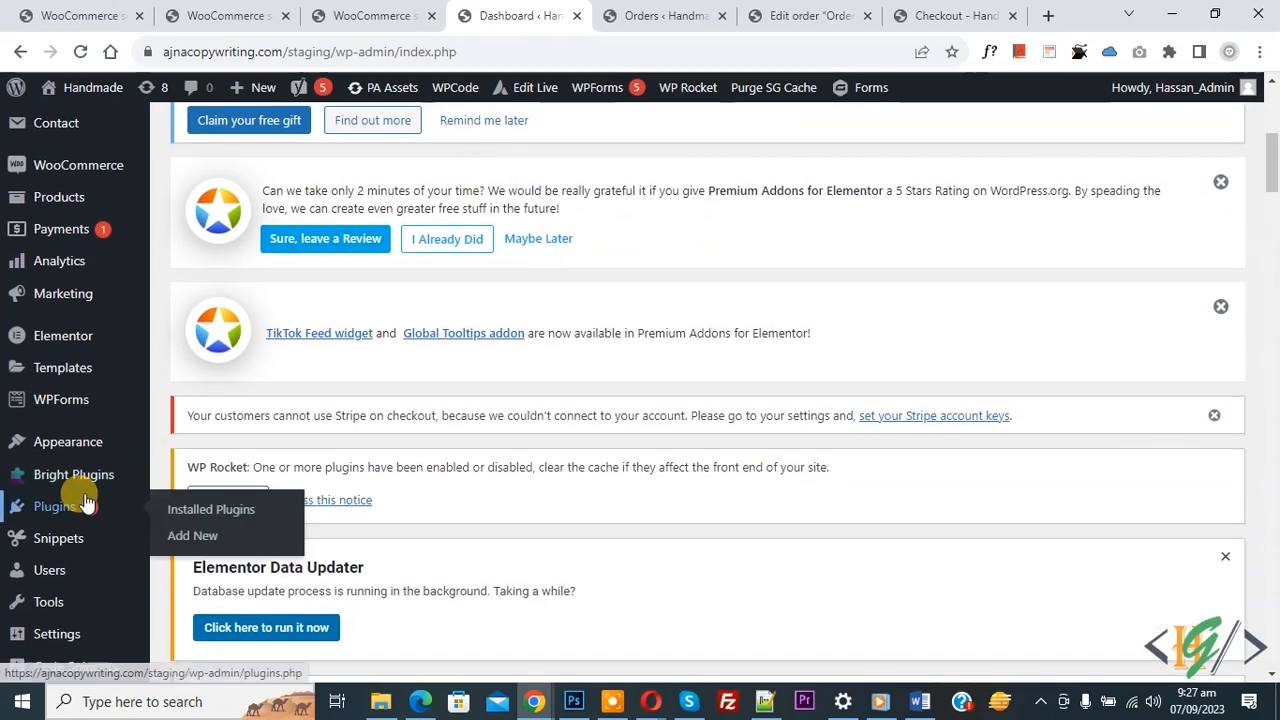
Search installable plugins for 'wpcode' and confirm WPCode is already active.
click(192, 536)
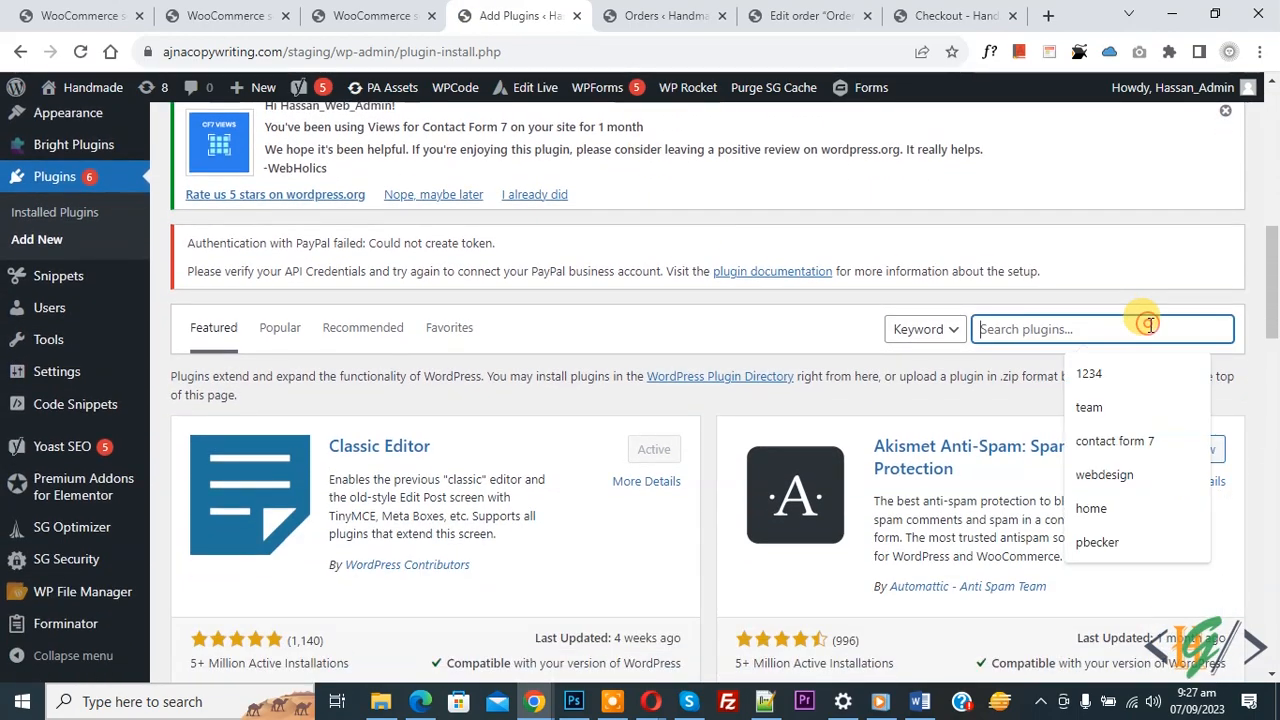
text(wpcode)
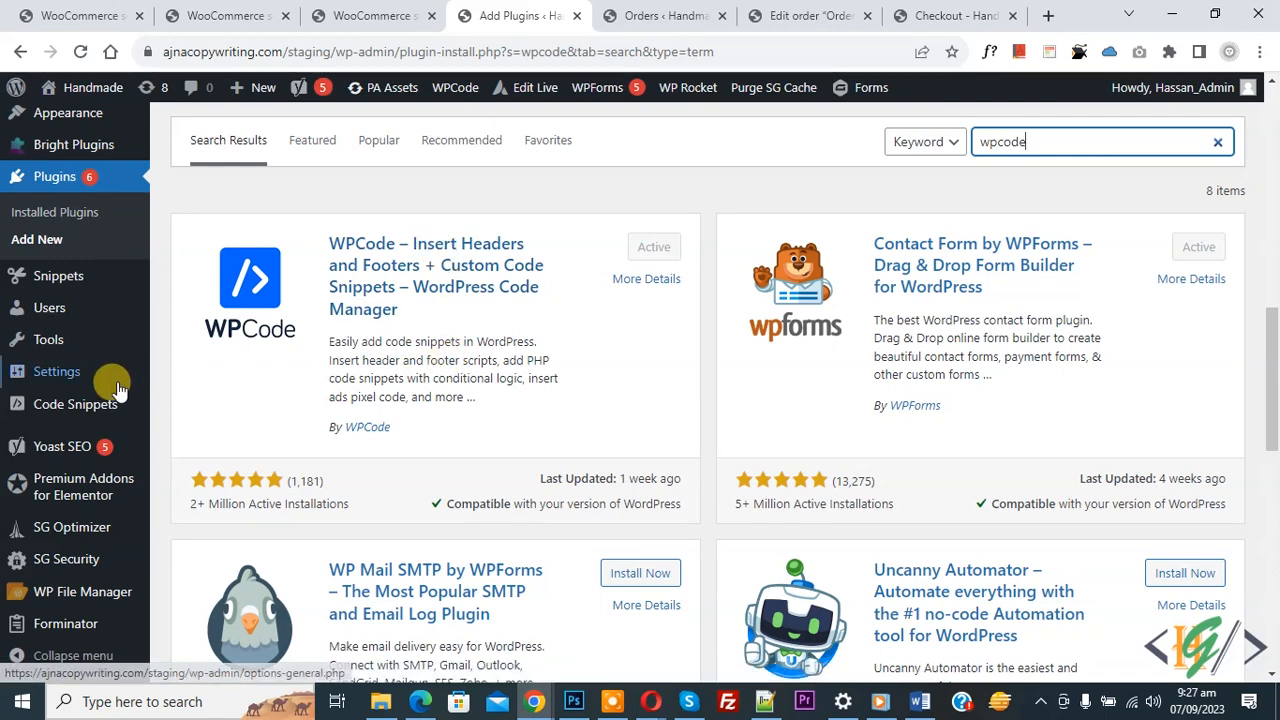
click(76, 404)
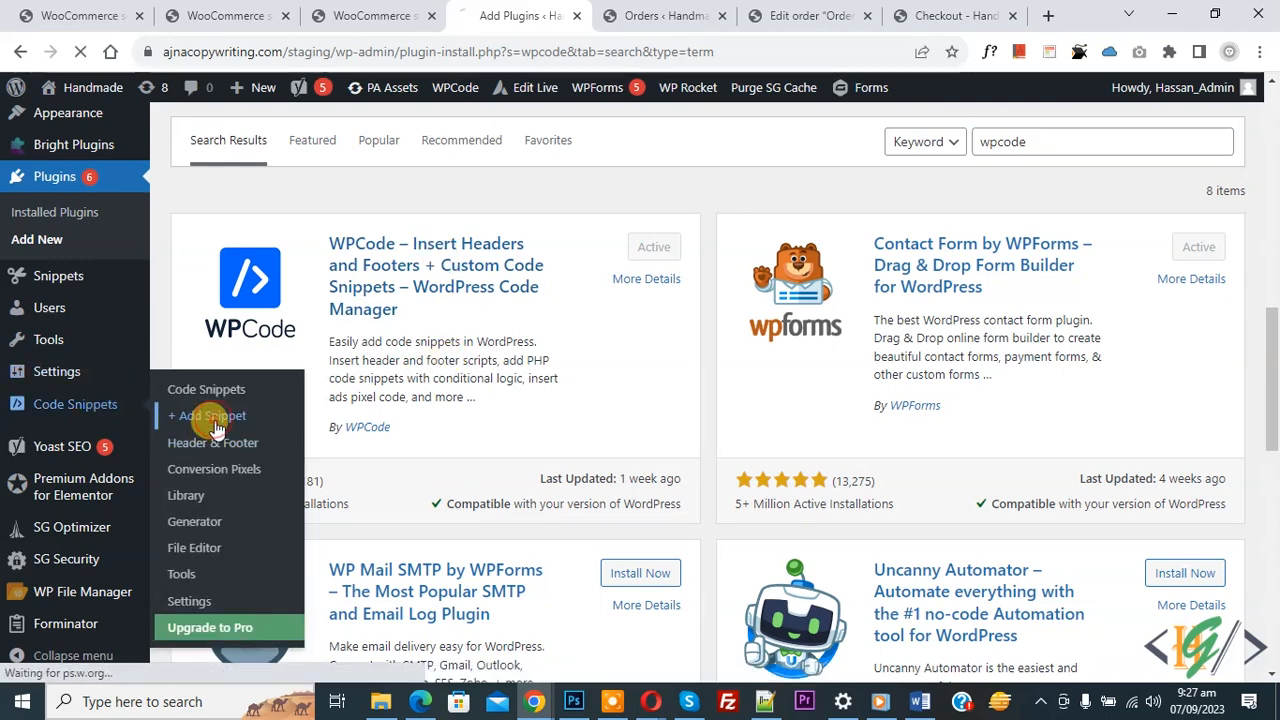
Start a blank custom snippet via Add Snippet and set its code type to PHP Snippet.
click(212, 414)
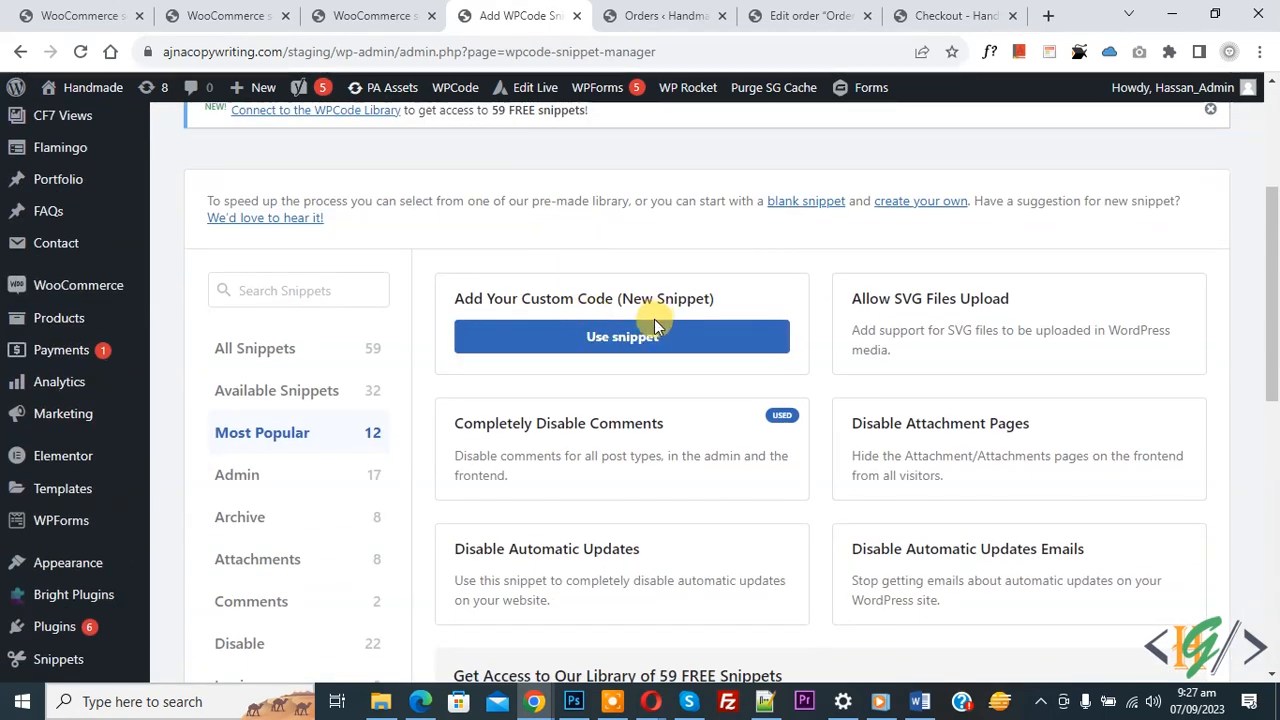
click(620, 336)
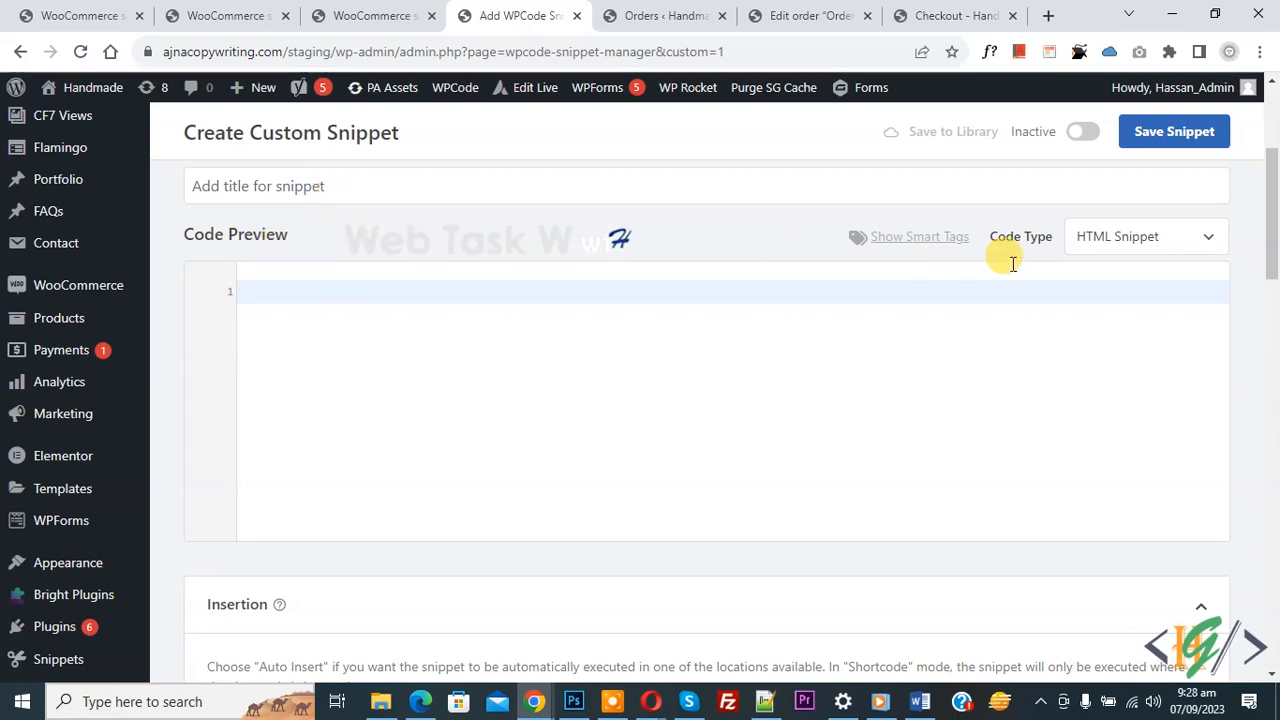
click(1144, 236)
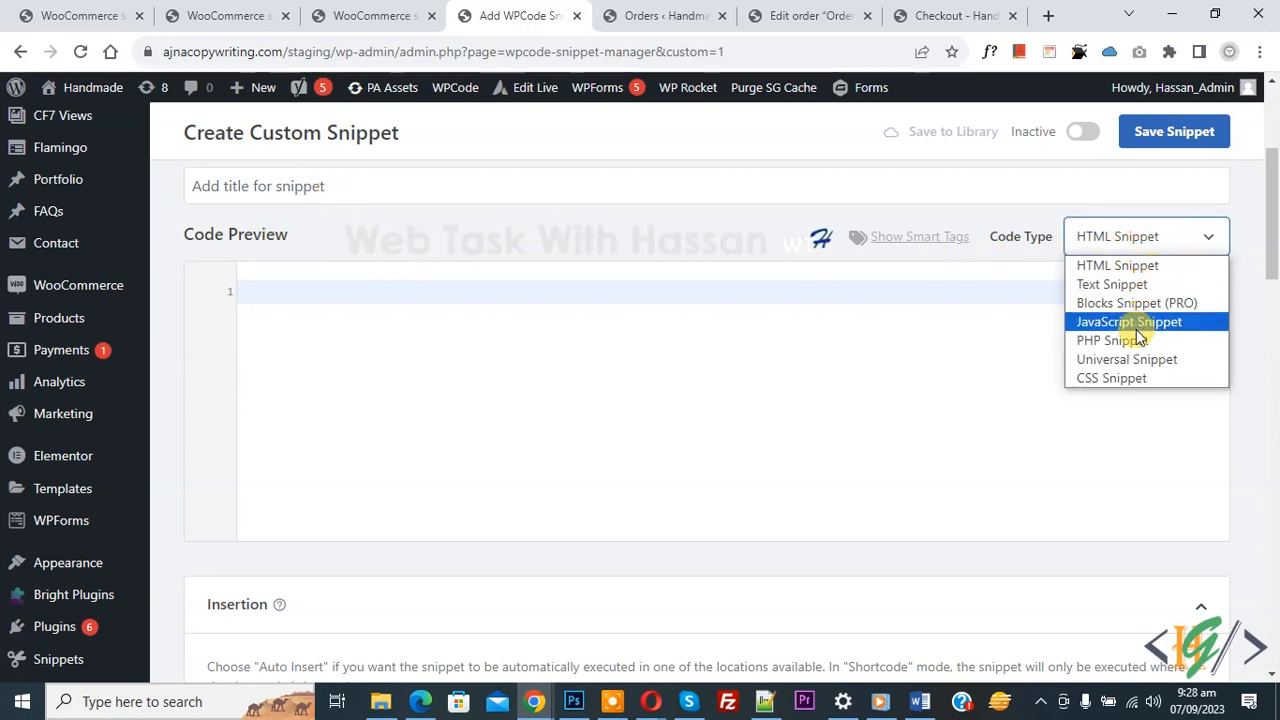
click(1104, 340)
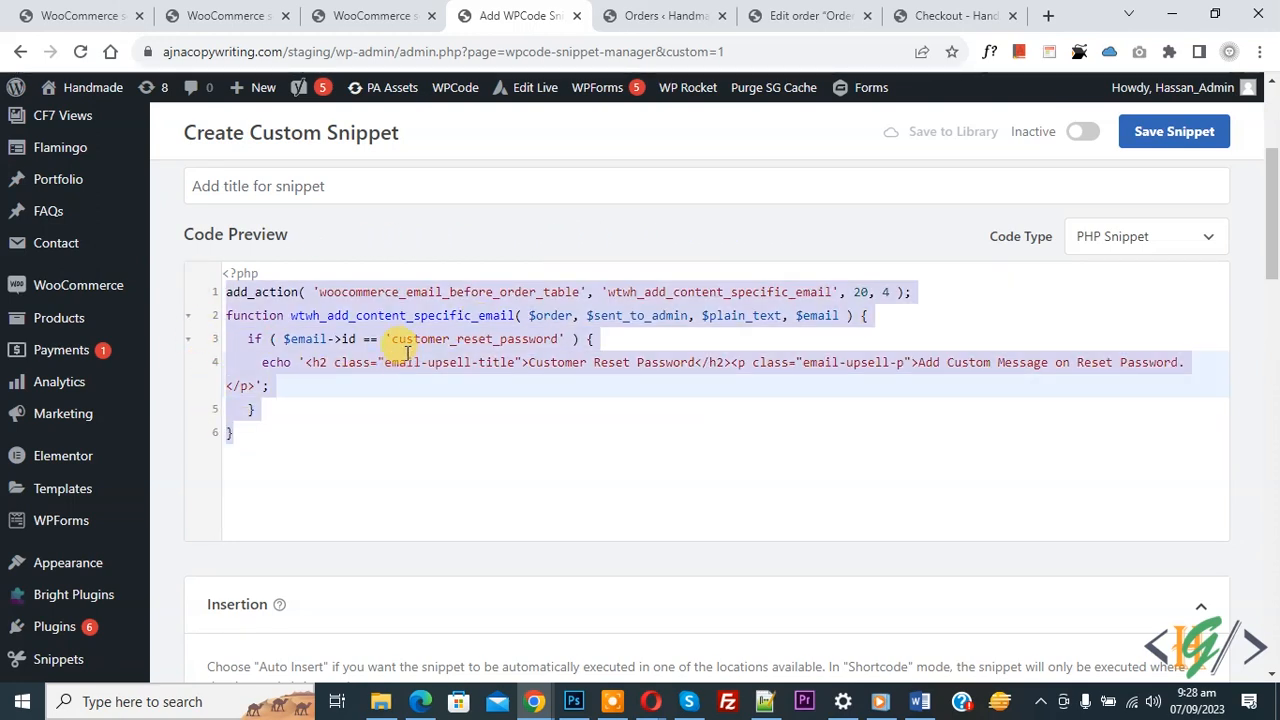
click(396, 338)
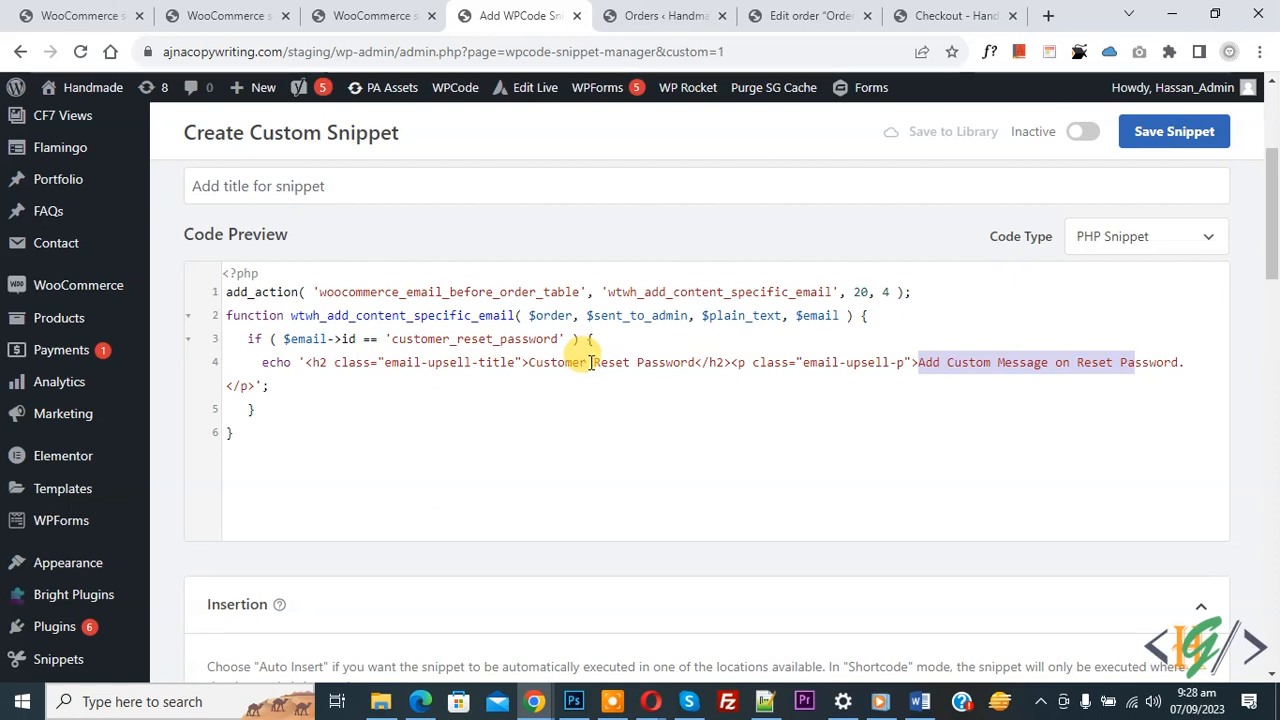
mouse_move(488, 384)
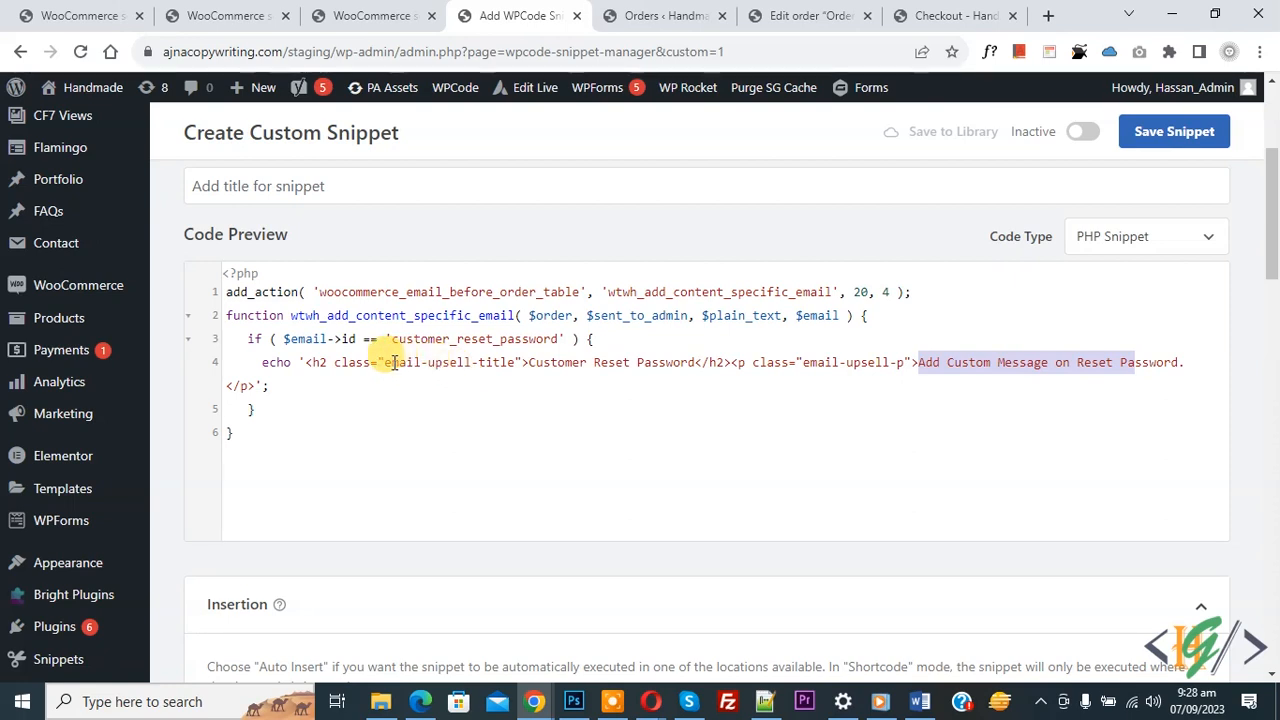
mouse_move(796, 364)
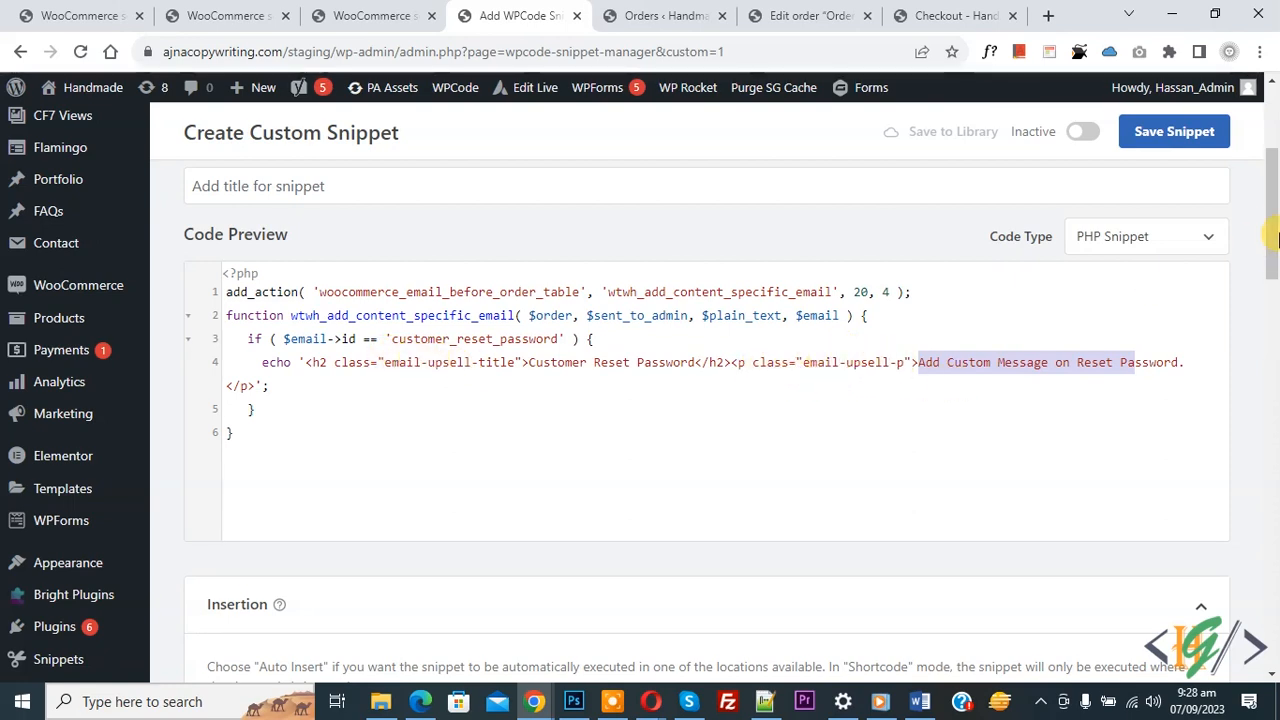
Switch the snippet from Inactive to Active and save it with Auto Insert kept.
scroll(down, 3)
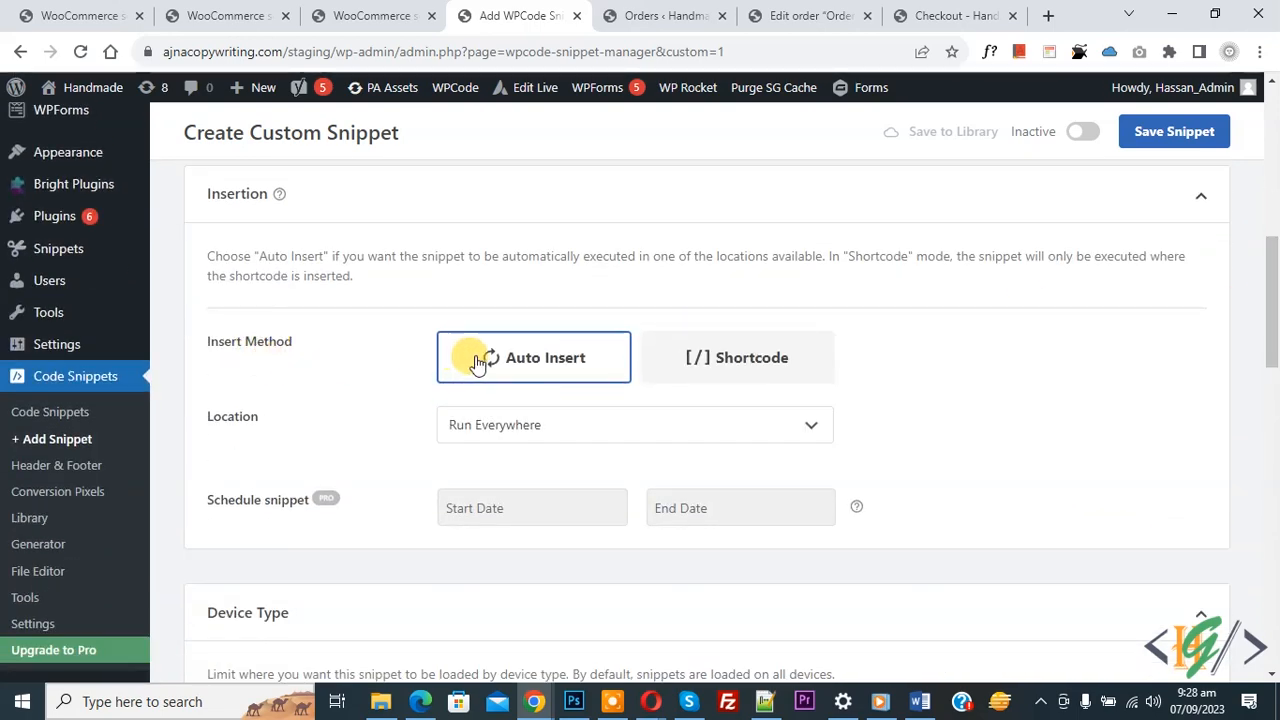
mouse_move(1072, 128)
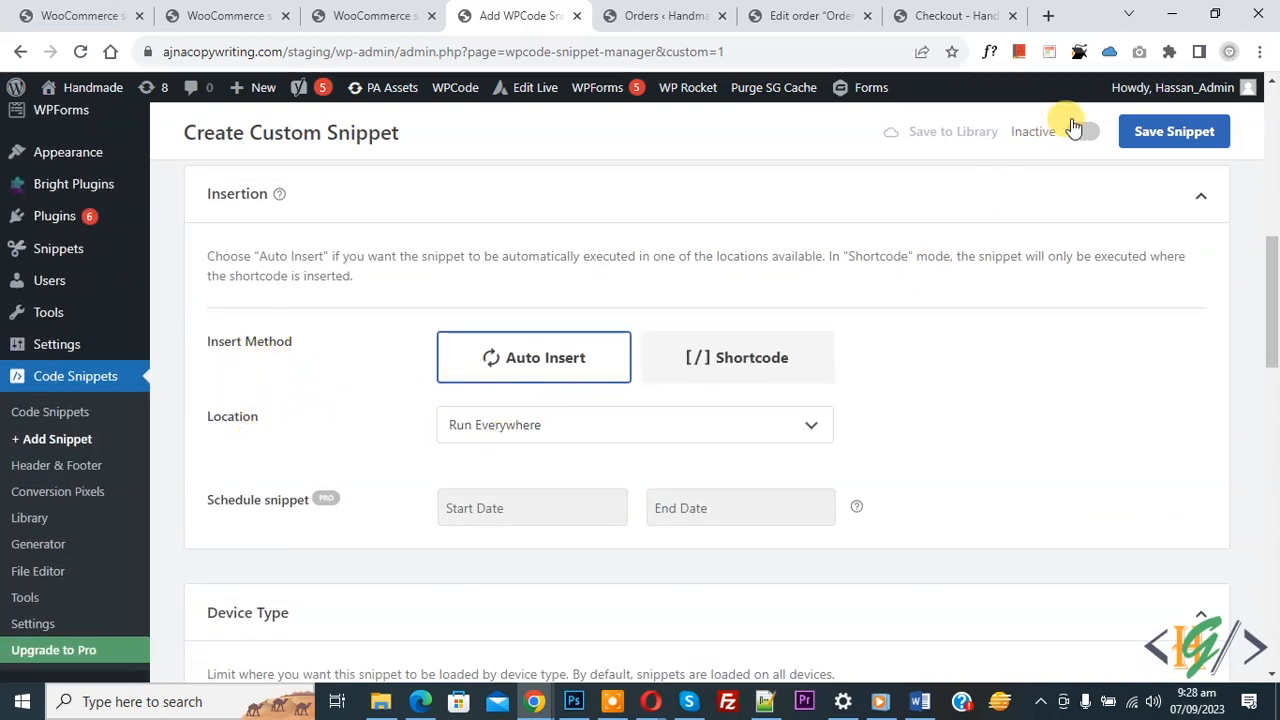
click(1084, 132)
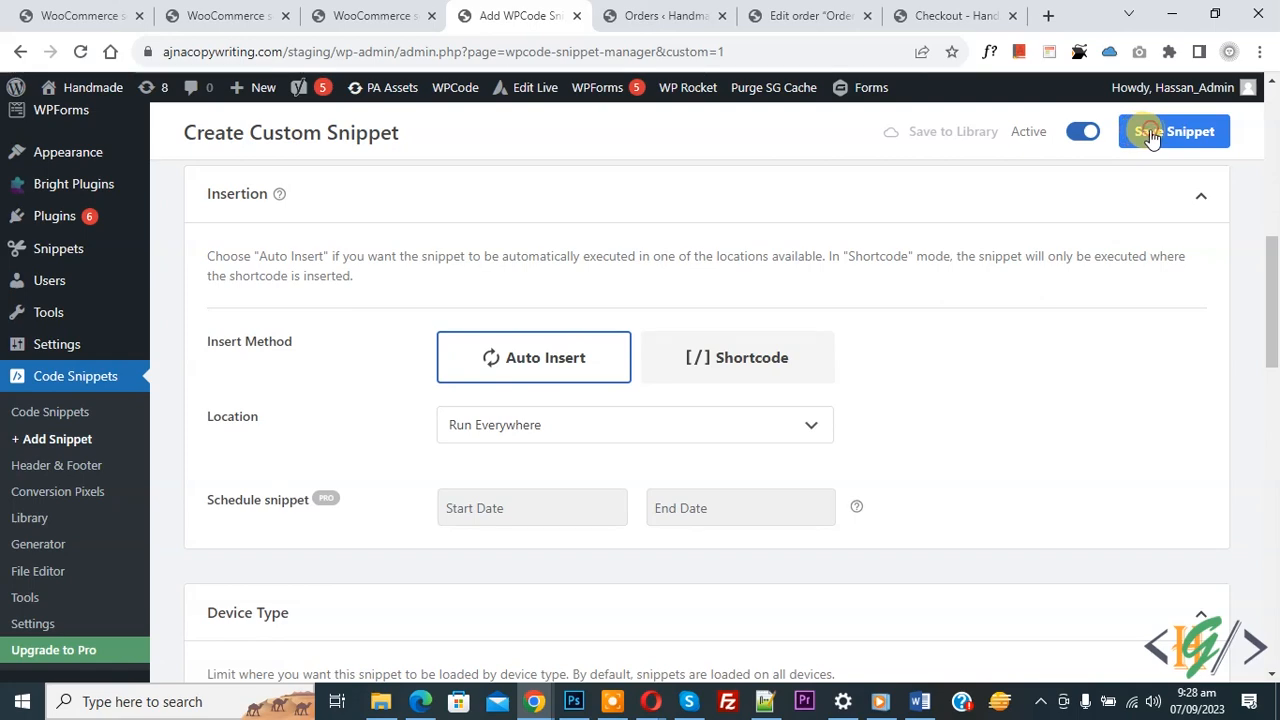
click(1174, 132)
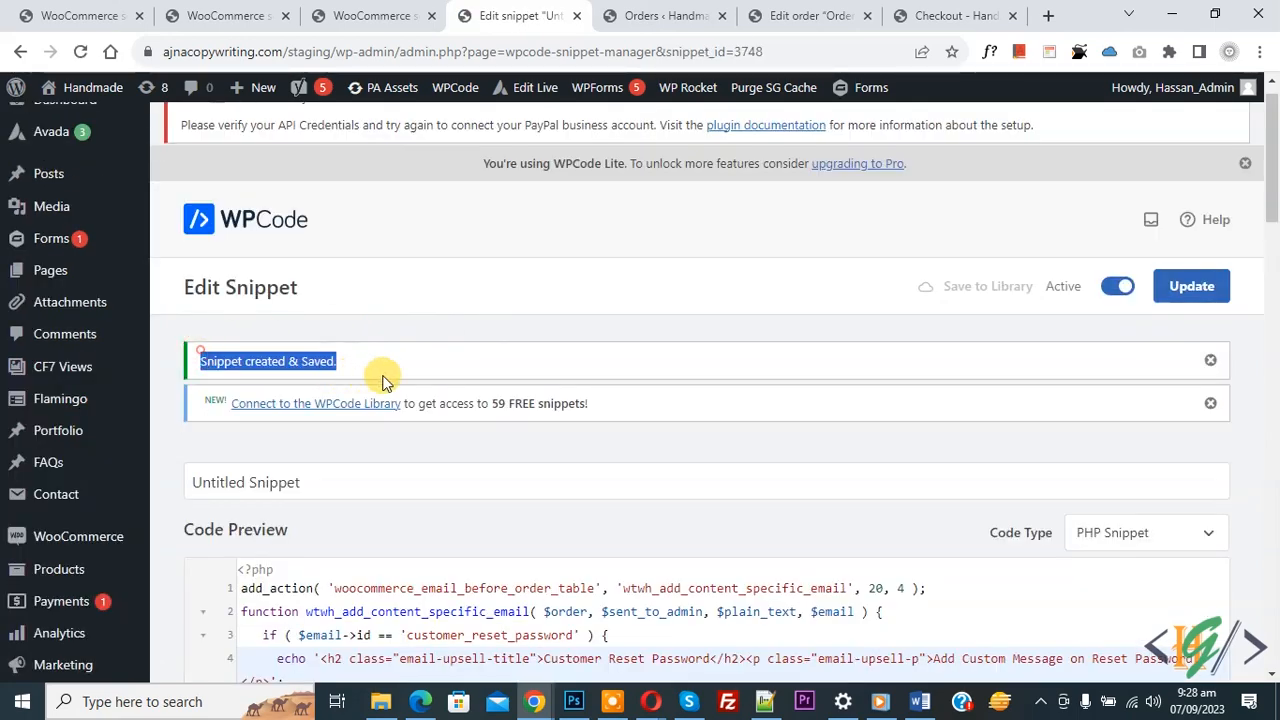